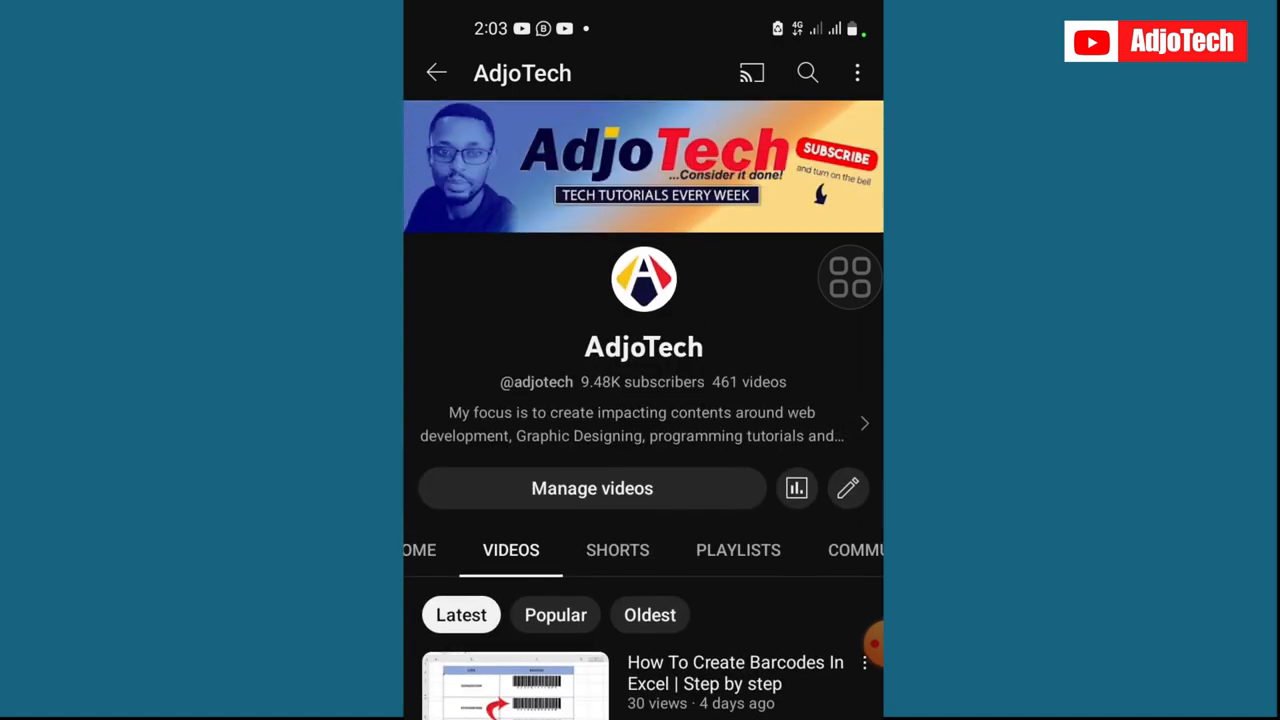
- From the AdjoTech account settings, open Manage your Google Account and its People and sharing contacts
scroll("down", 3)
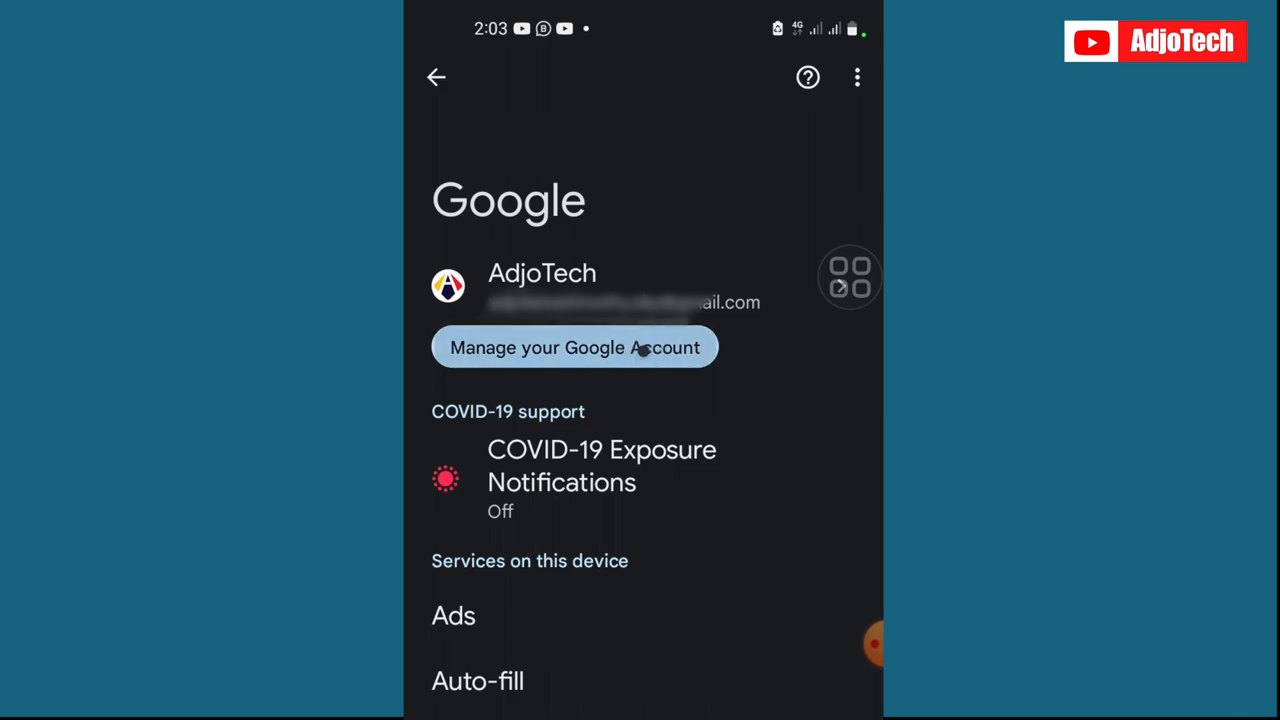
left_click(574, 347)
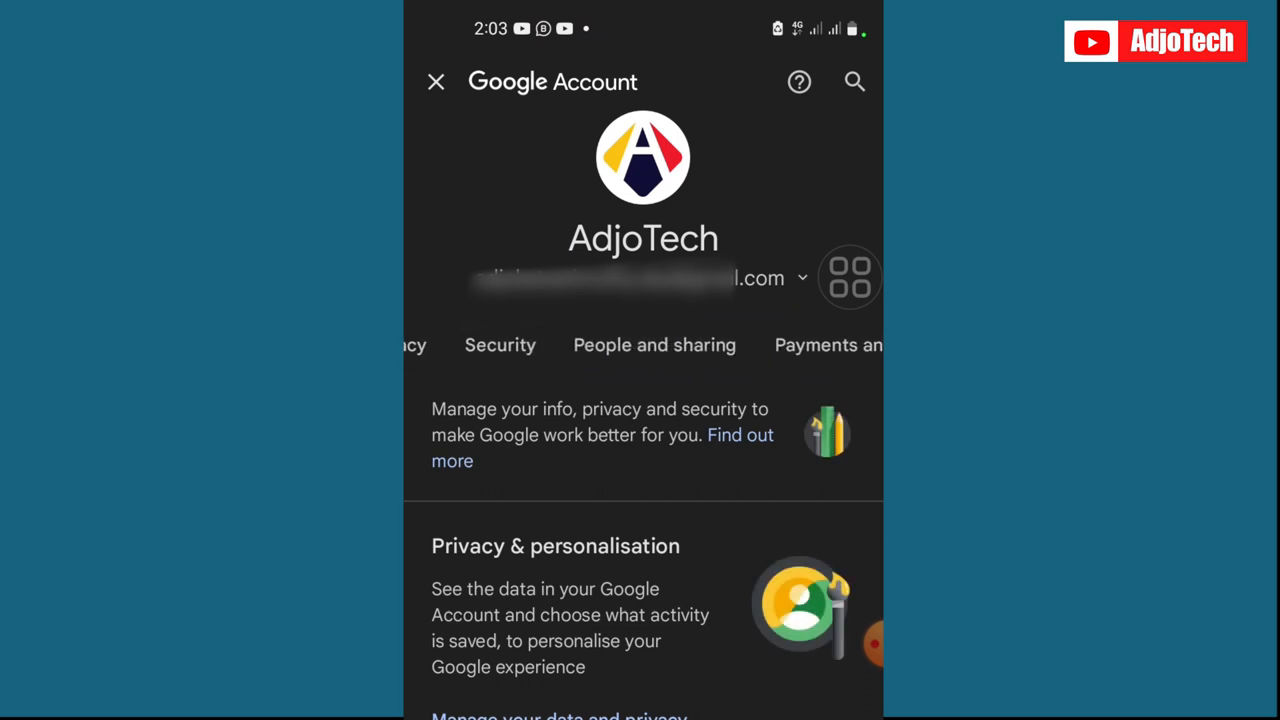
left_click(655, 344)
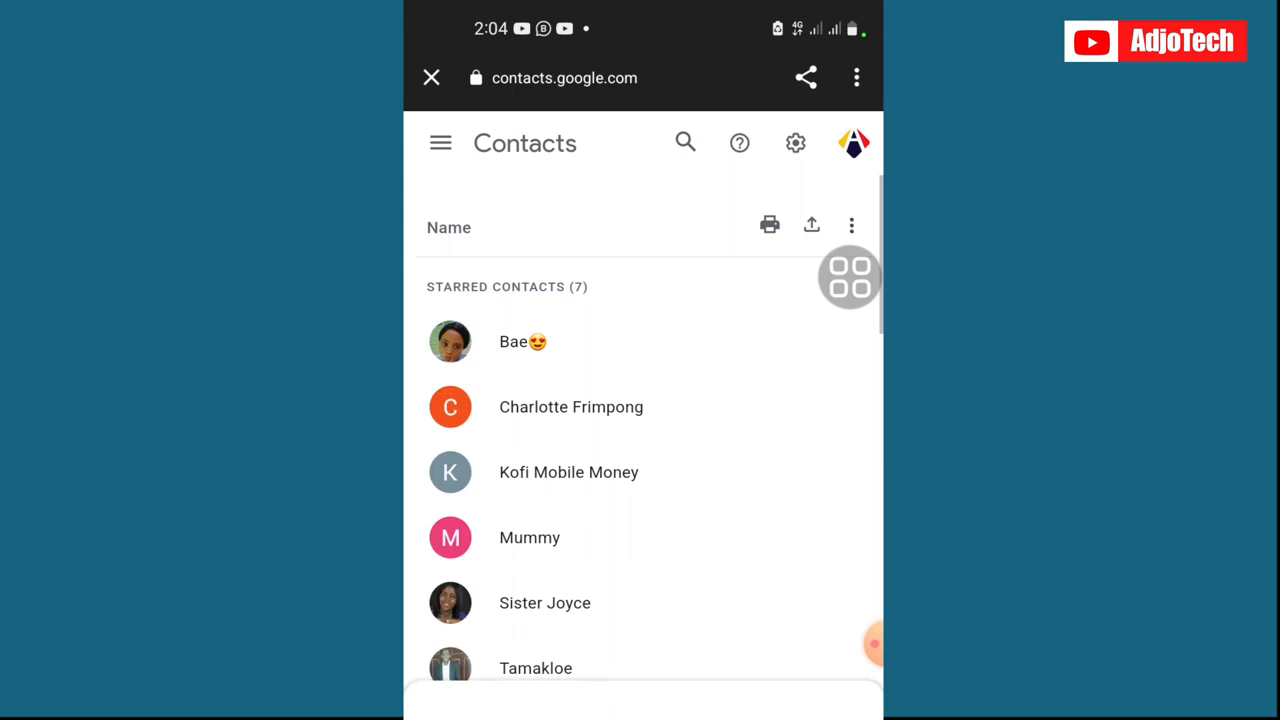
scroll("down", 3)
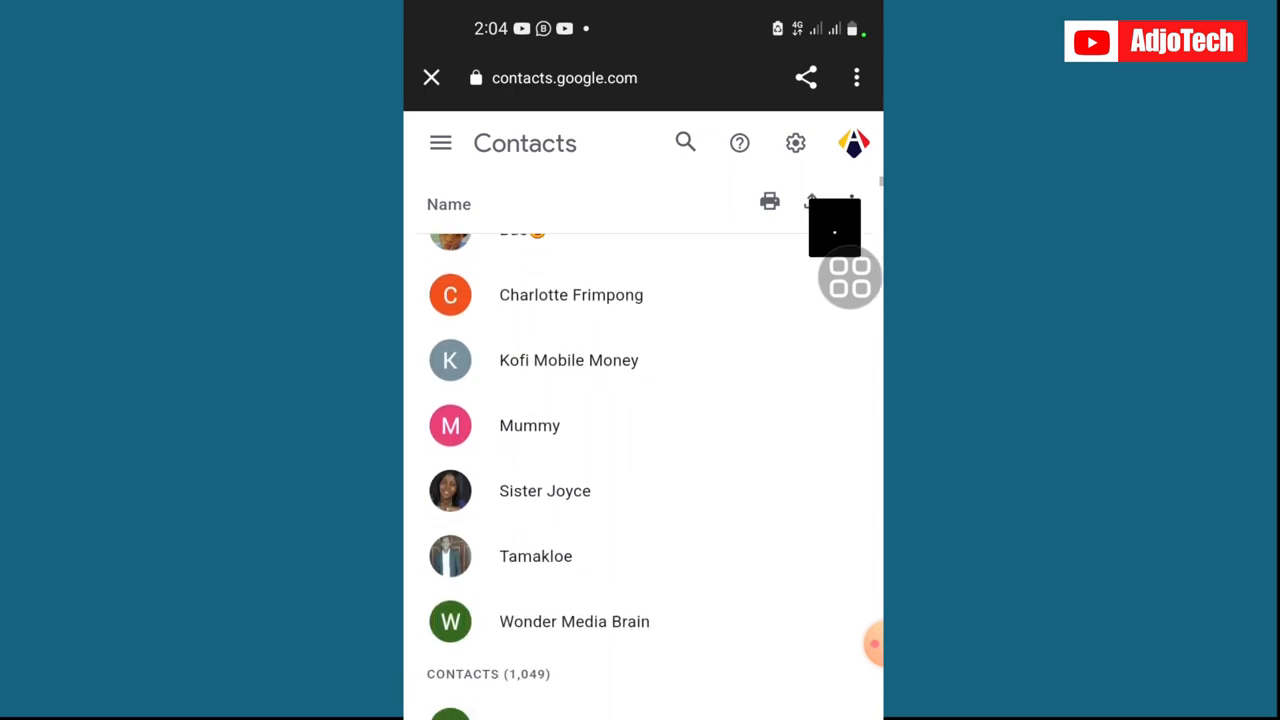
scroll("down", 3)
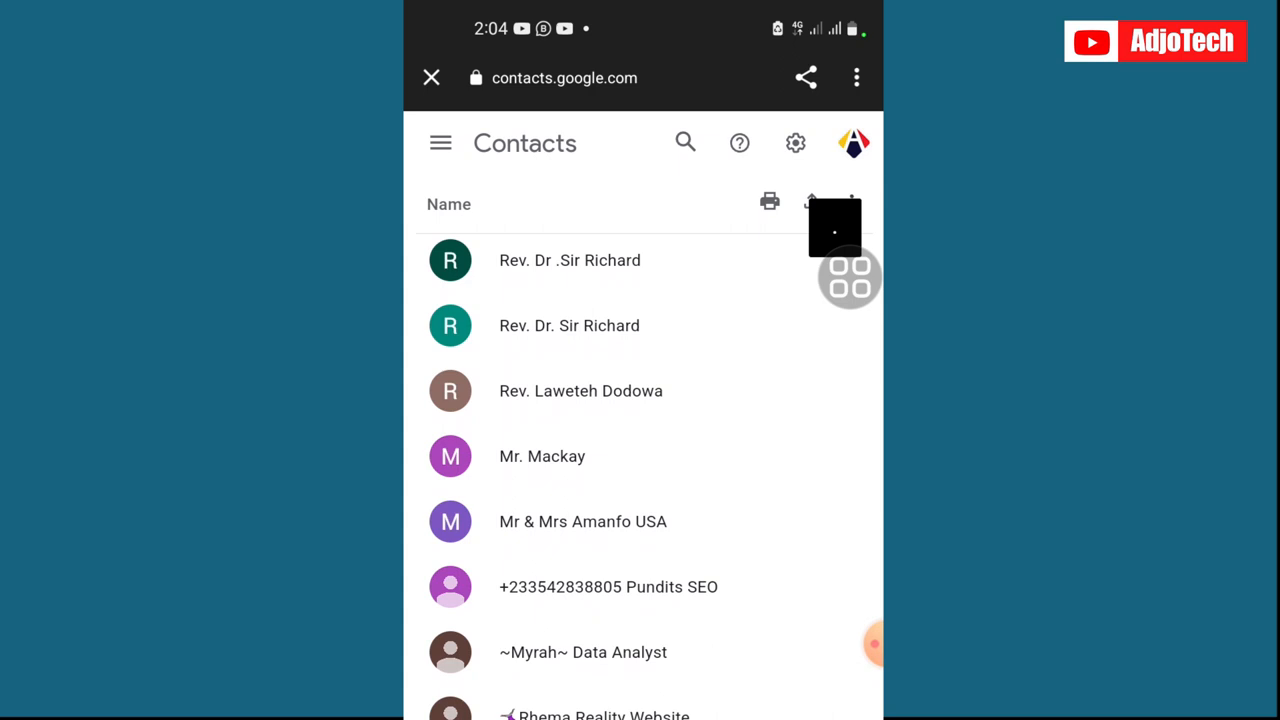
scroll("up", 3)
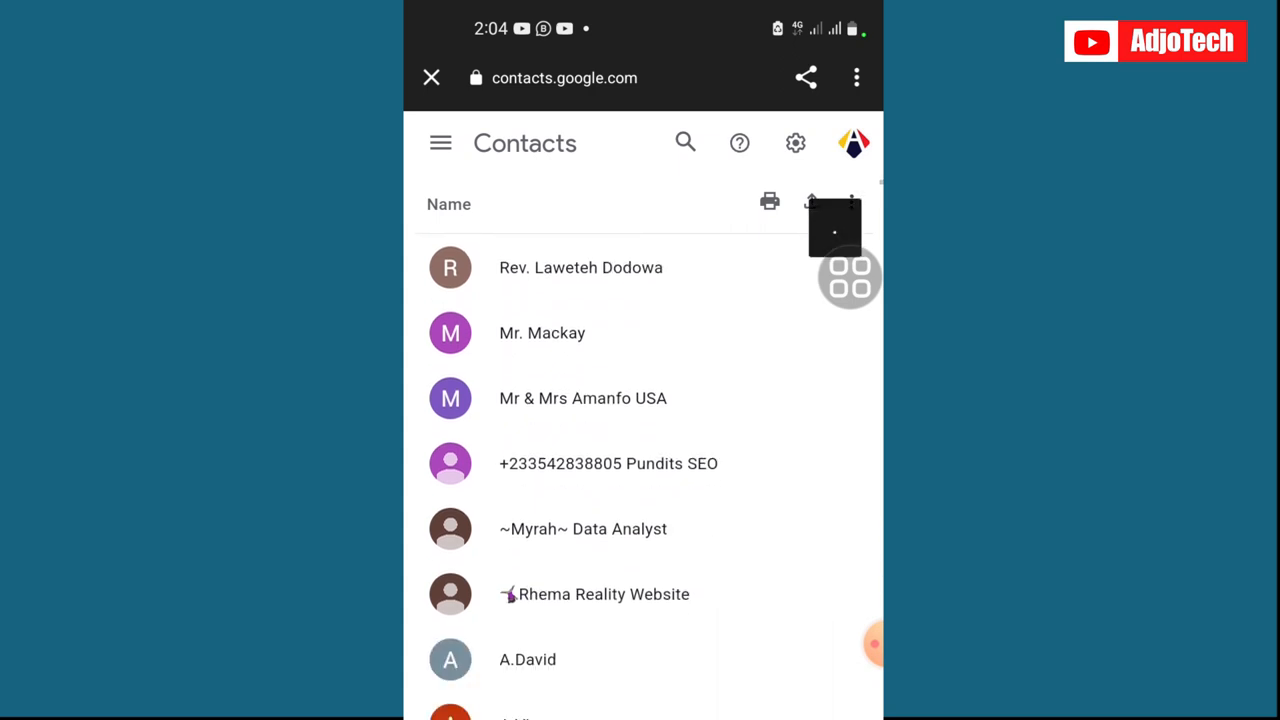
scroll("down", 3)
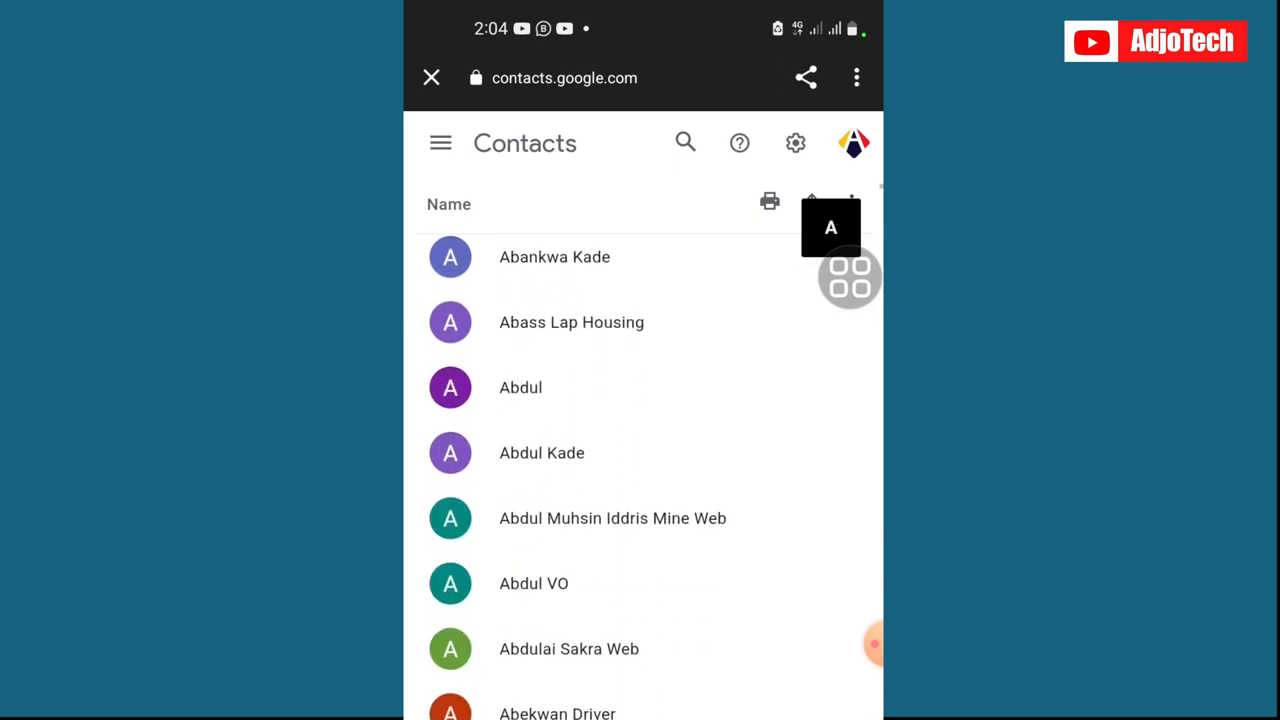
scroll("down", 3)
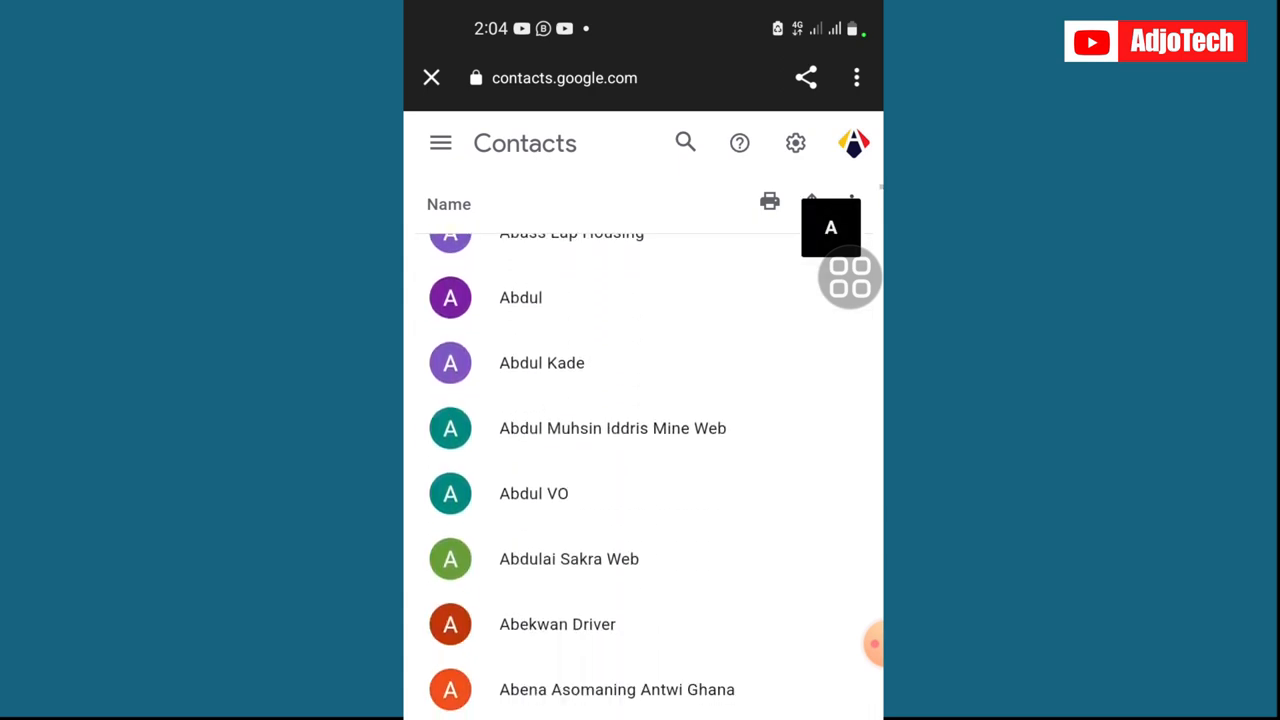
scroll("up", 3)
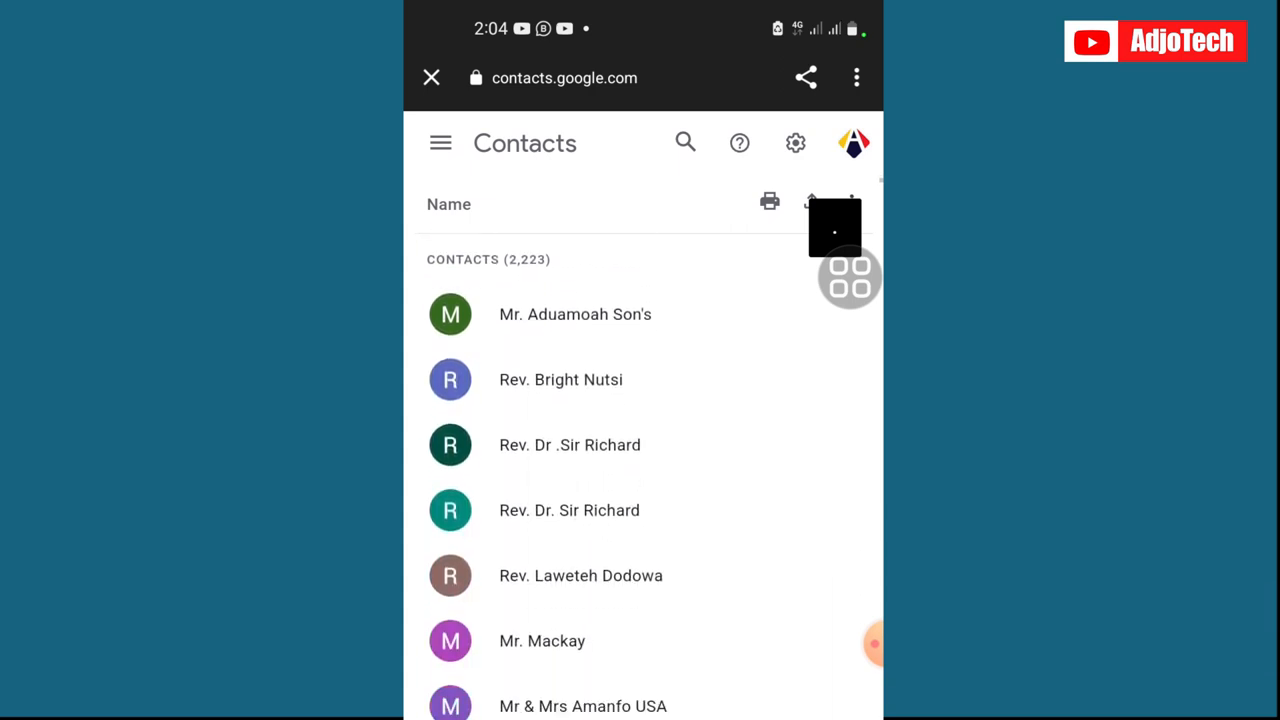
scroll("down", 3)
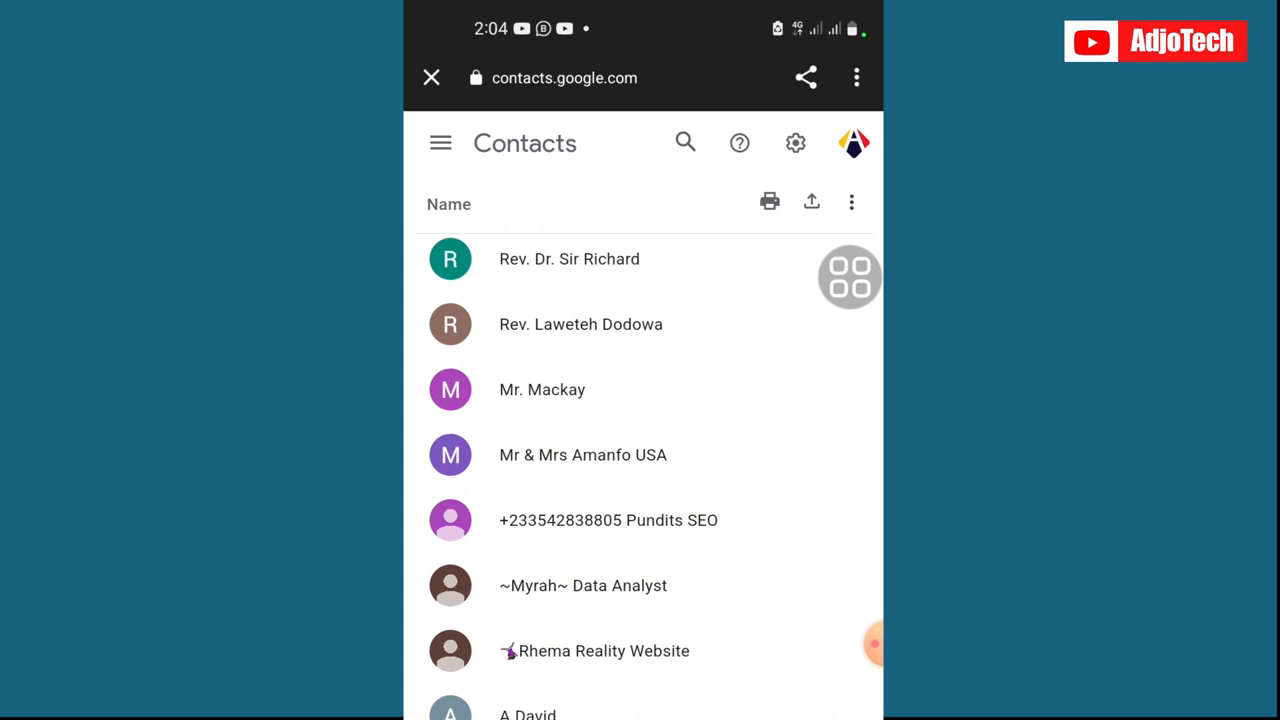
scroll("down", 3)
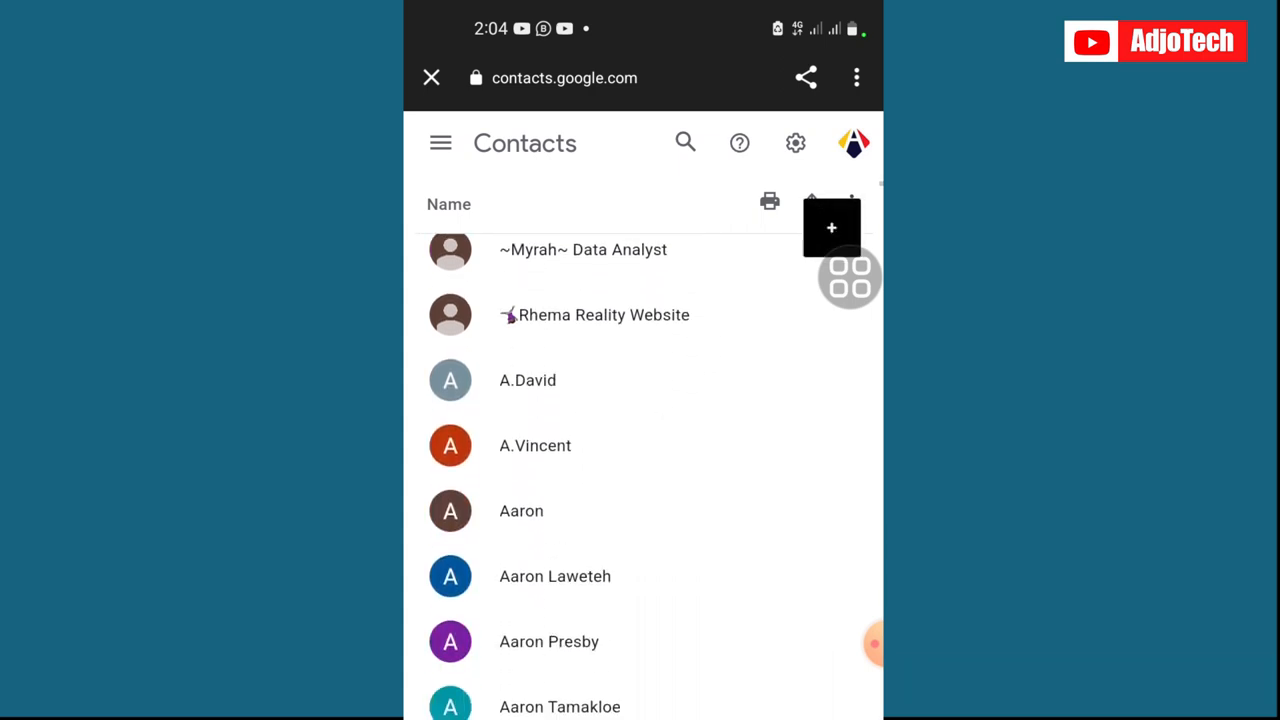
scroll("down", 3)
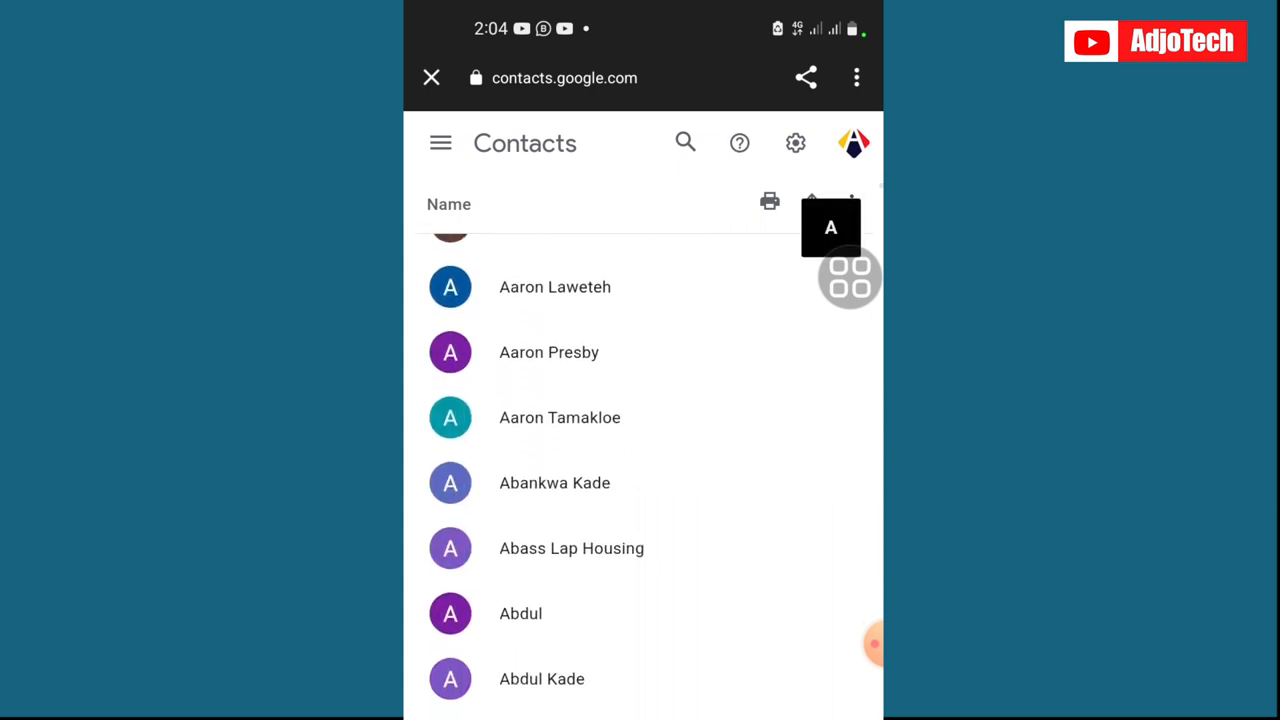
left_click(449, 482)
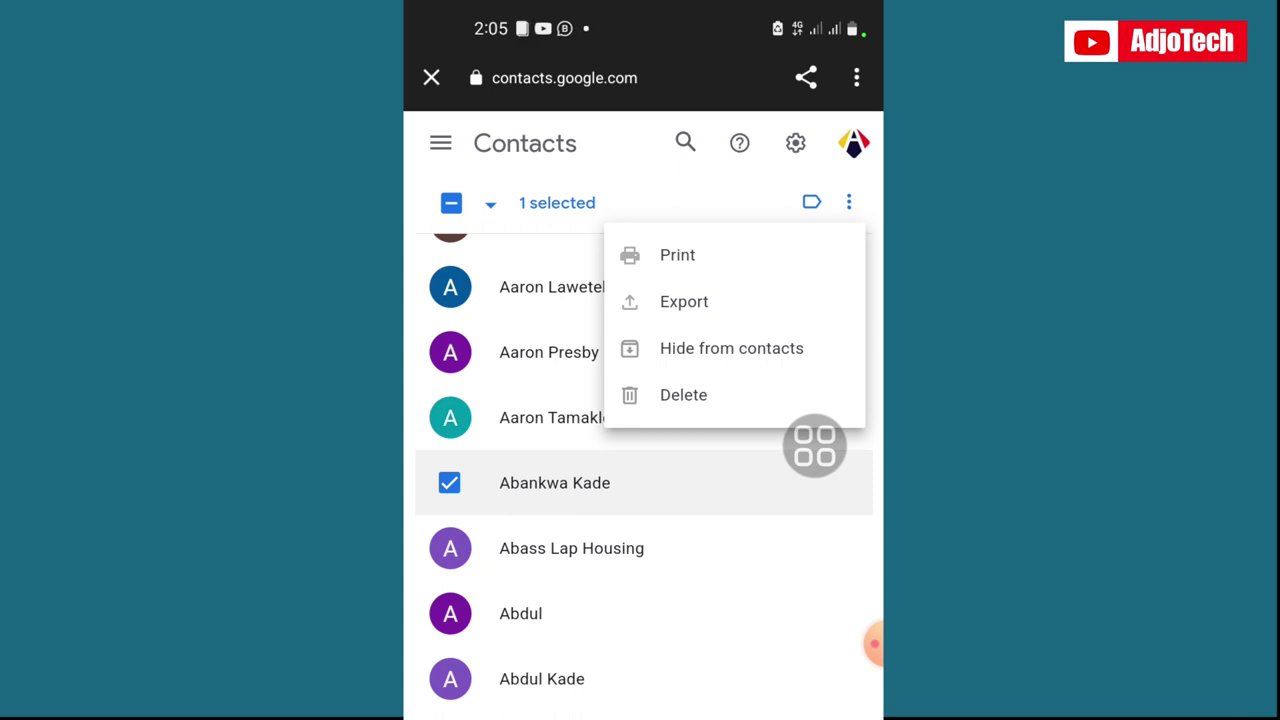
left_click(683, 394)
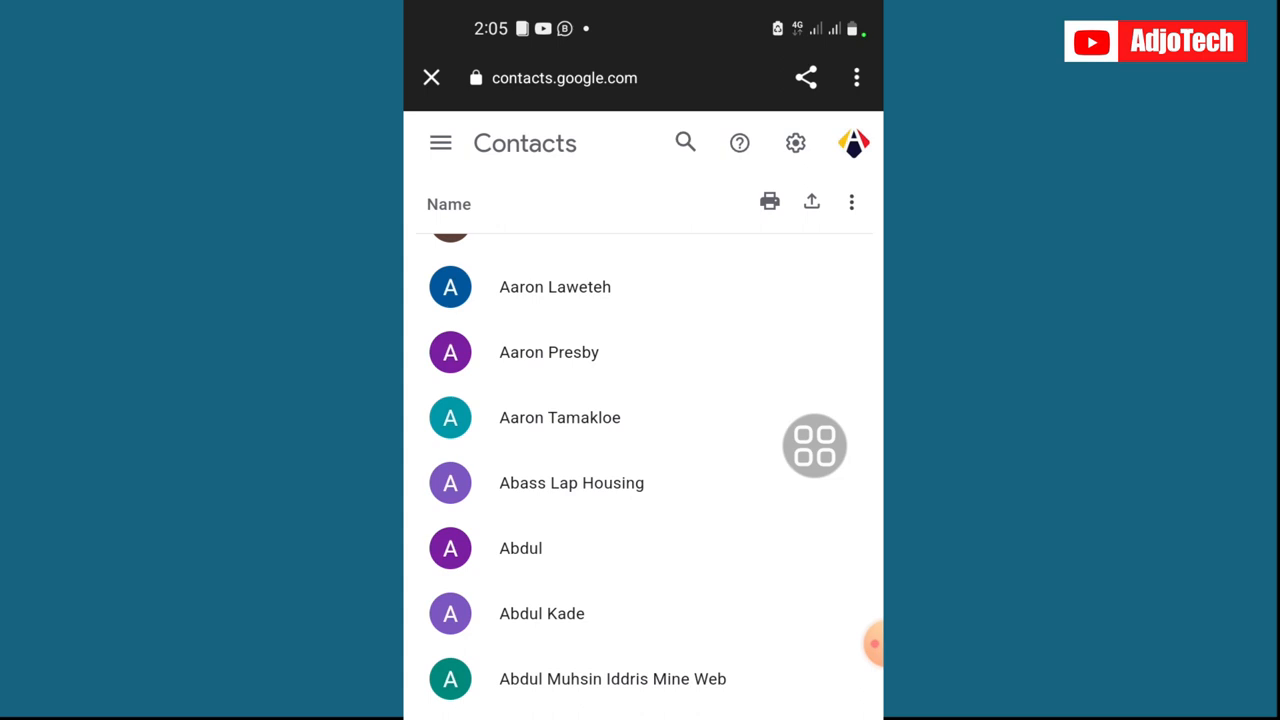
scroll("down", 3)
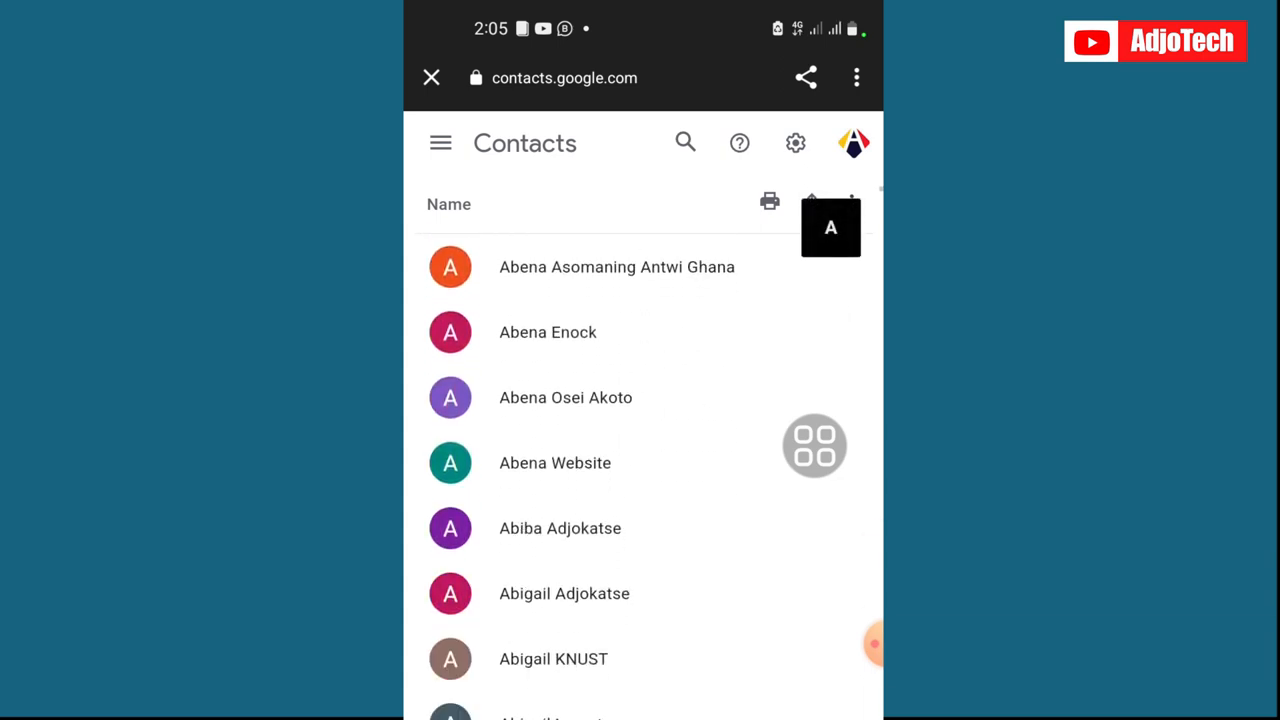
scroll("down", 3)
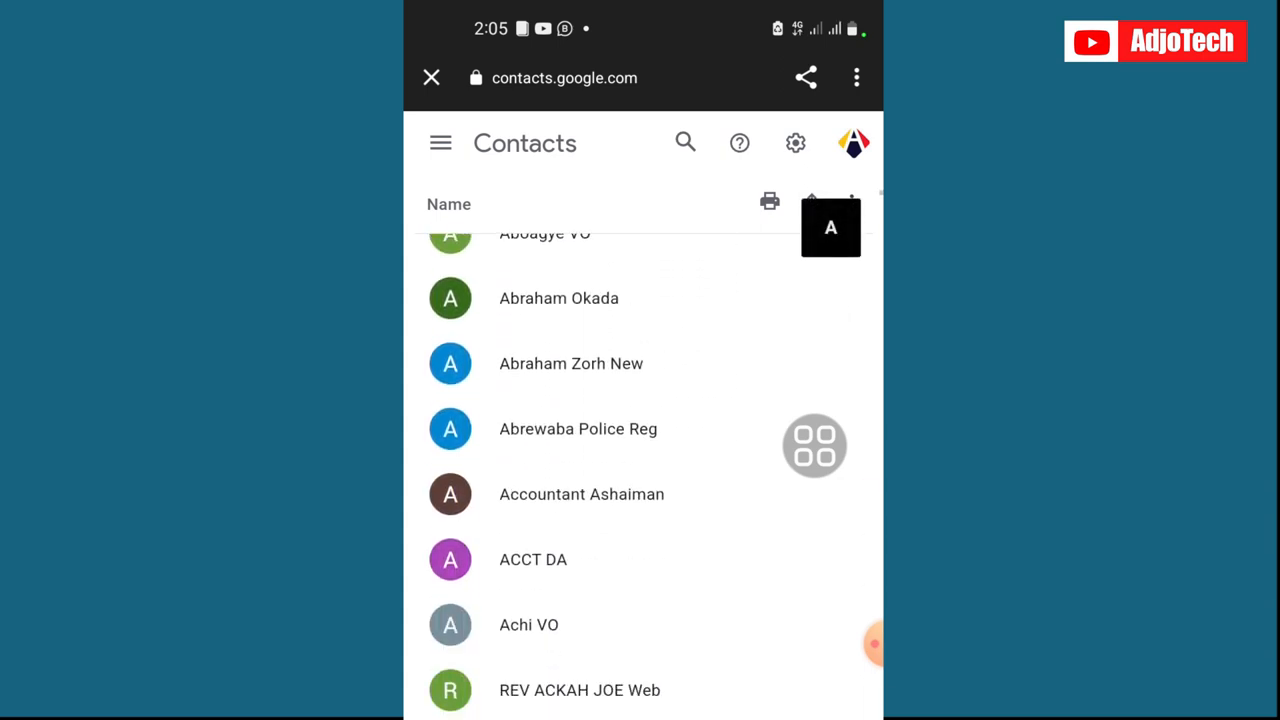
scroll("up", 3)
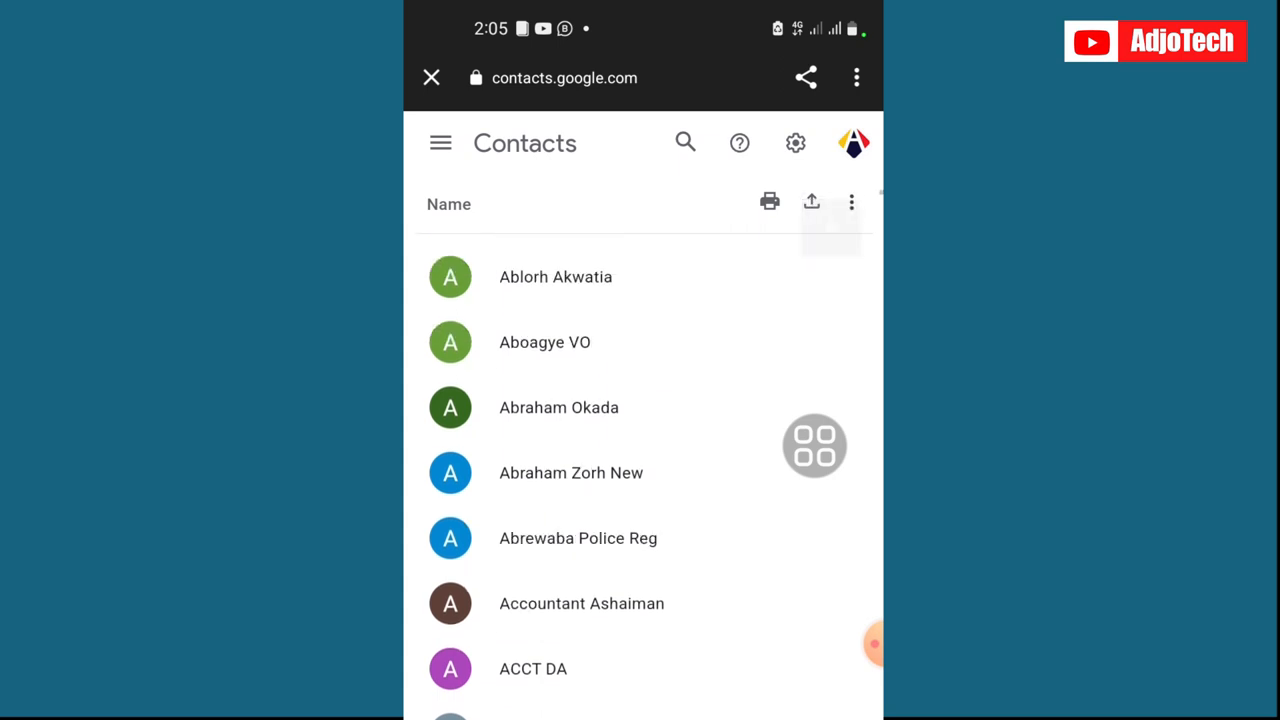
scroll("down", 3)
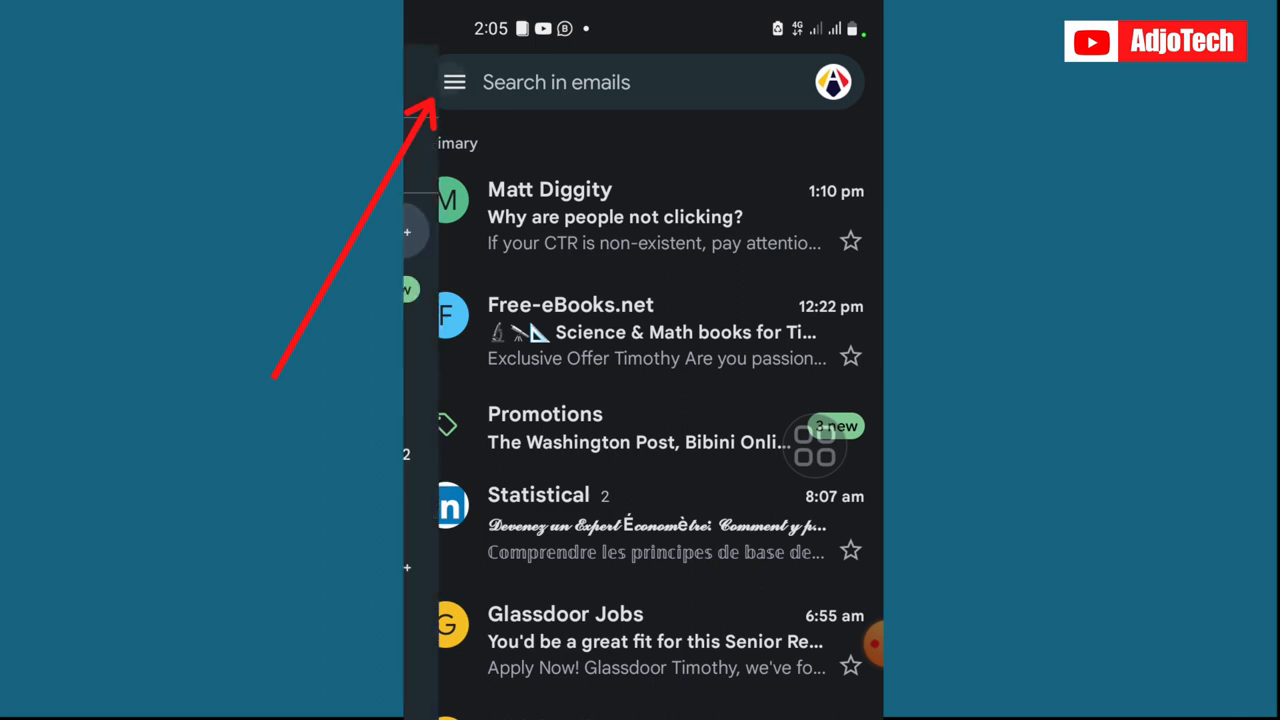
- Open the Contacts app from the Gmail menu's Google apps section
left_click(454, 82)
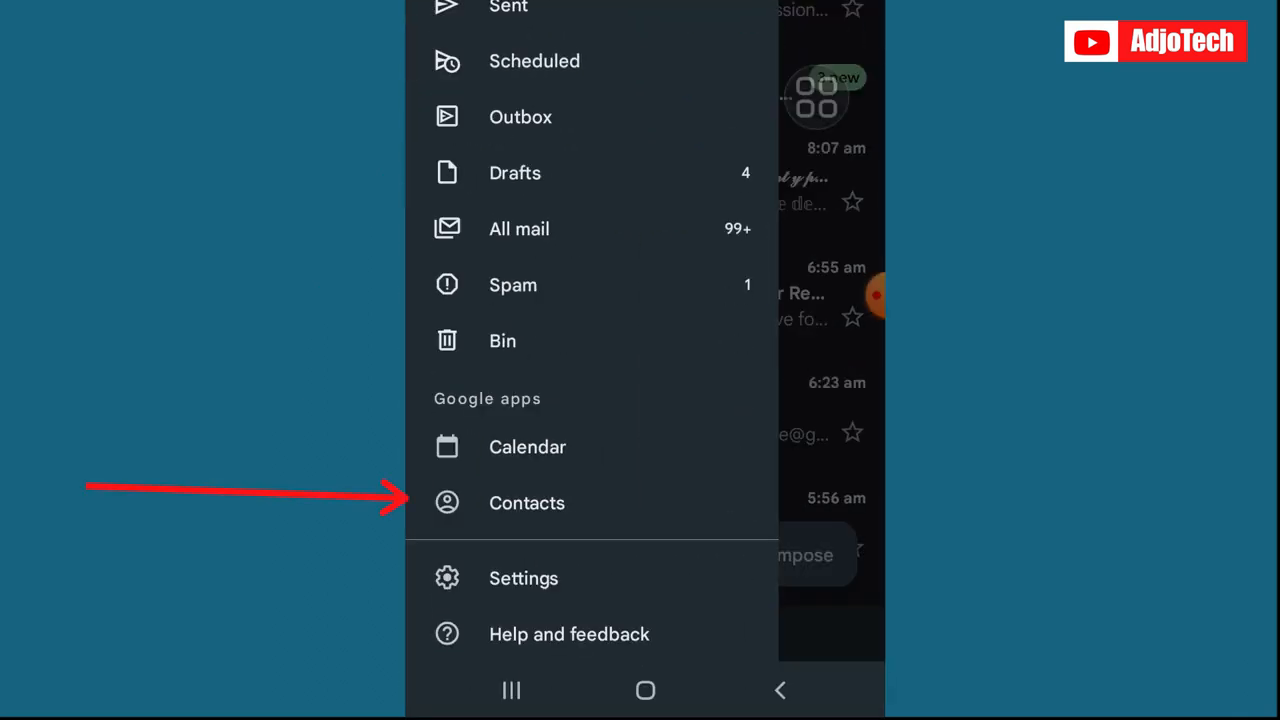
left_click(526, 502)
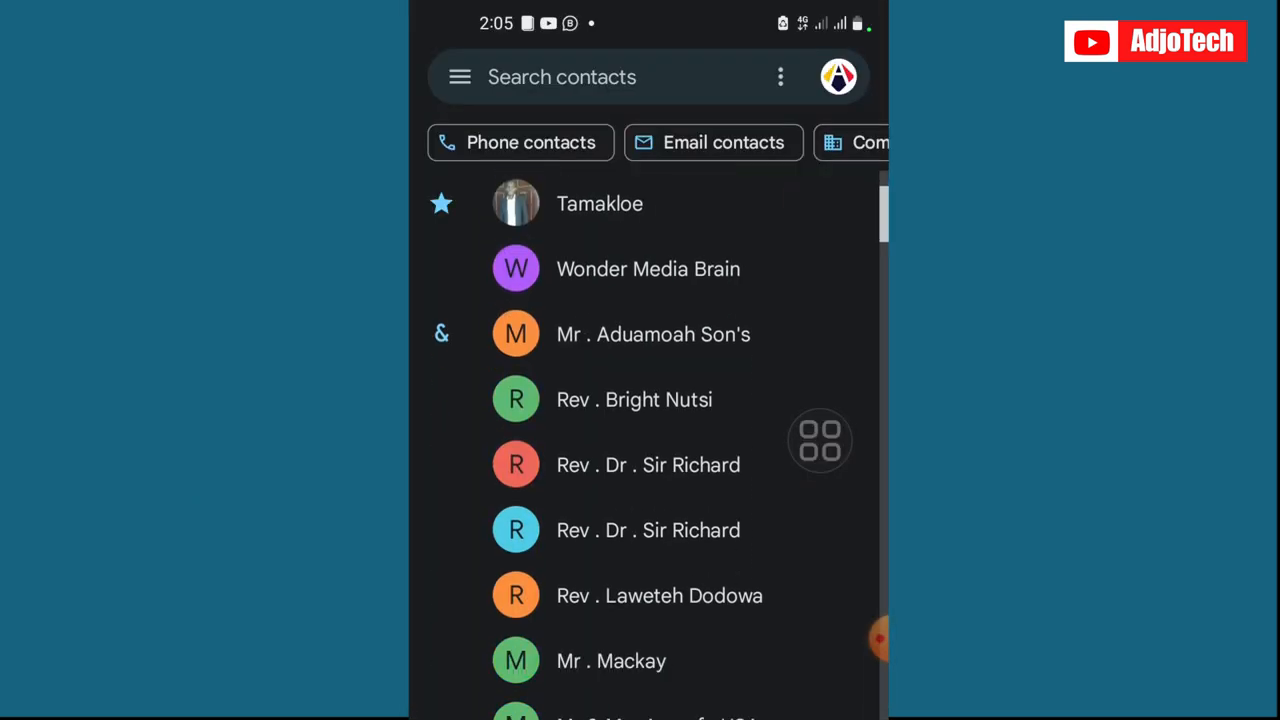
scroll("up", 3)
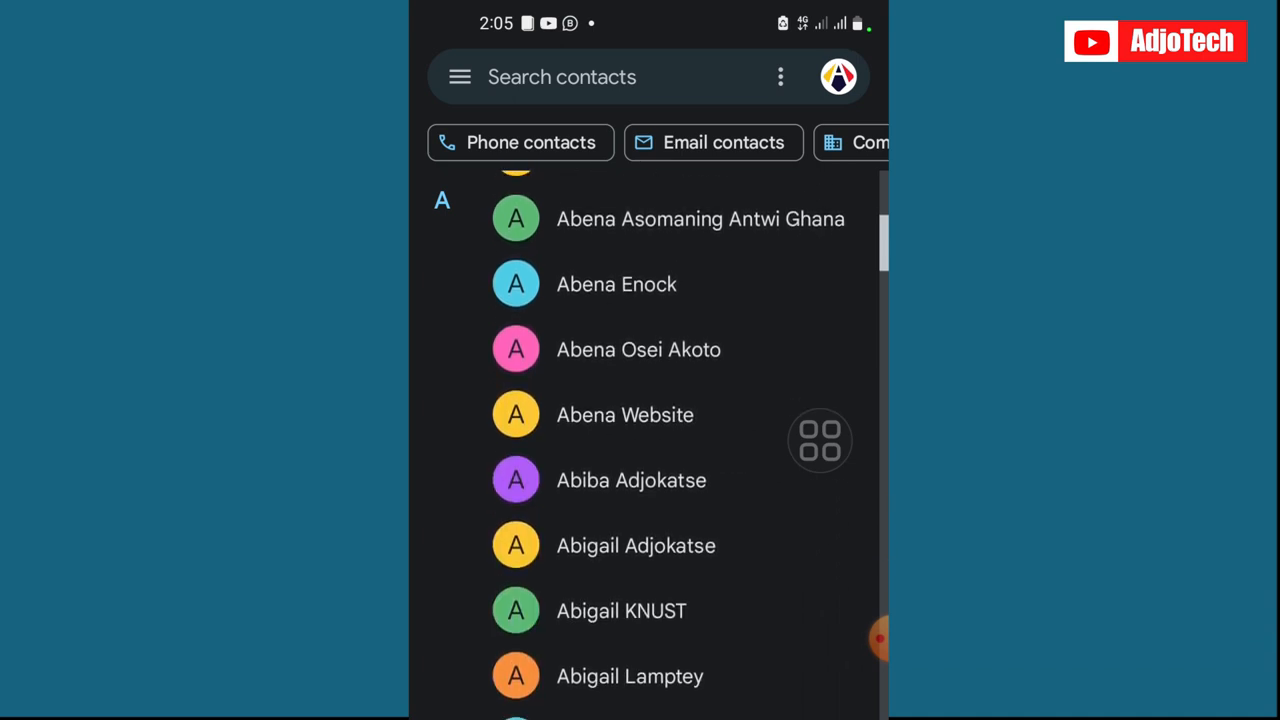
scroll("down", 3)
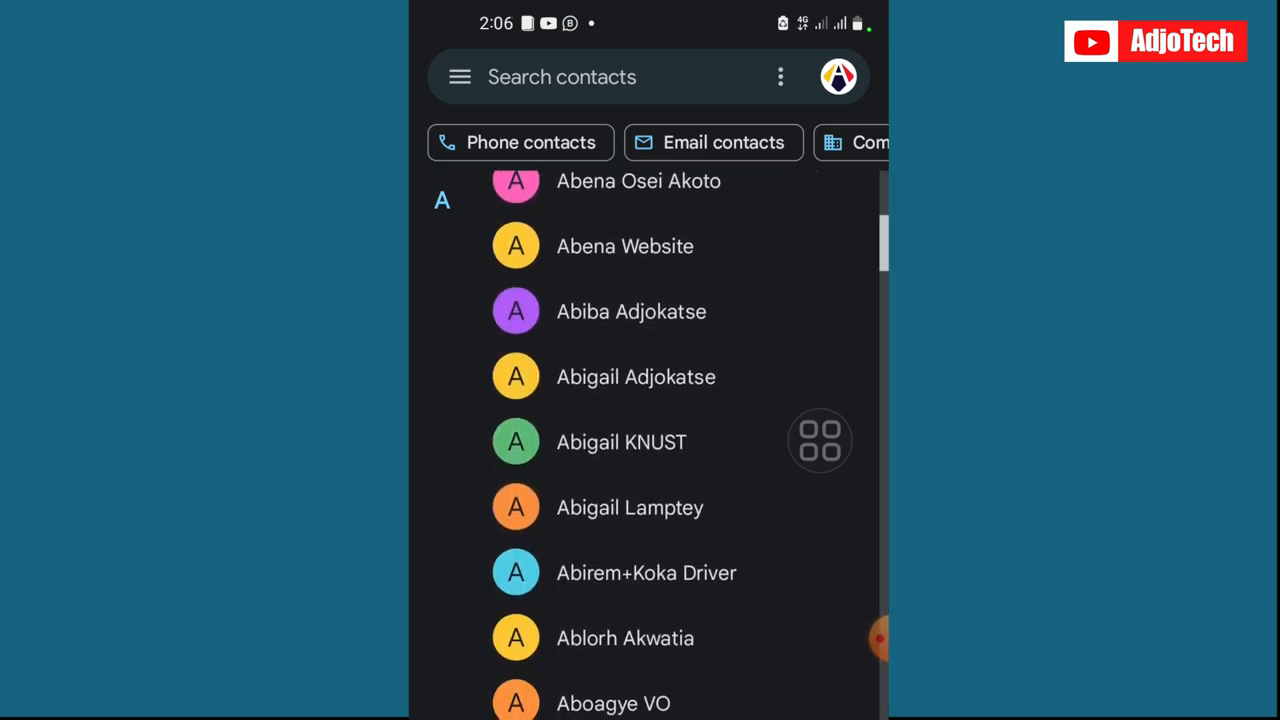
scroll("down", 3)
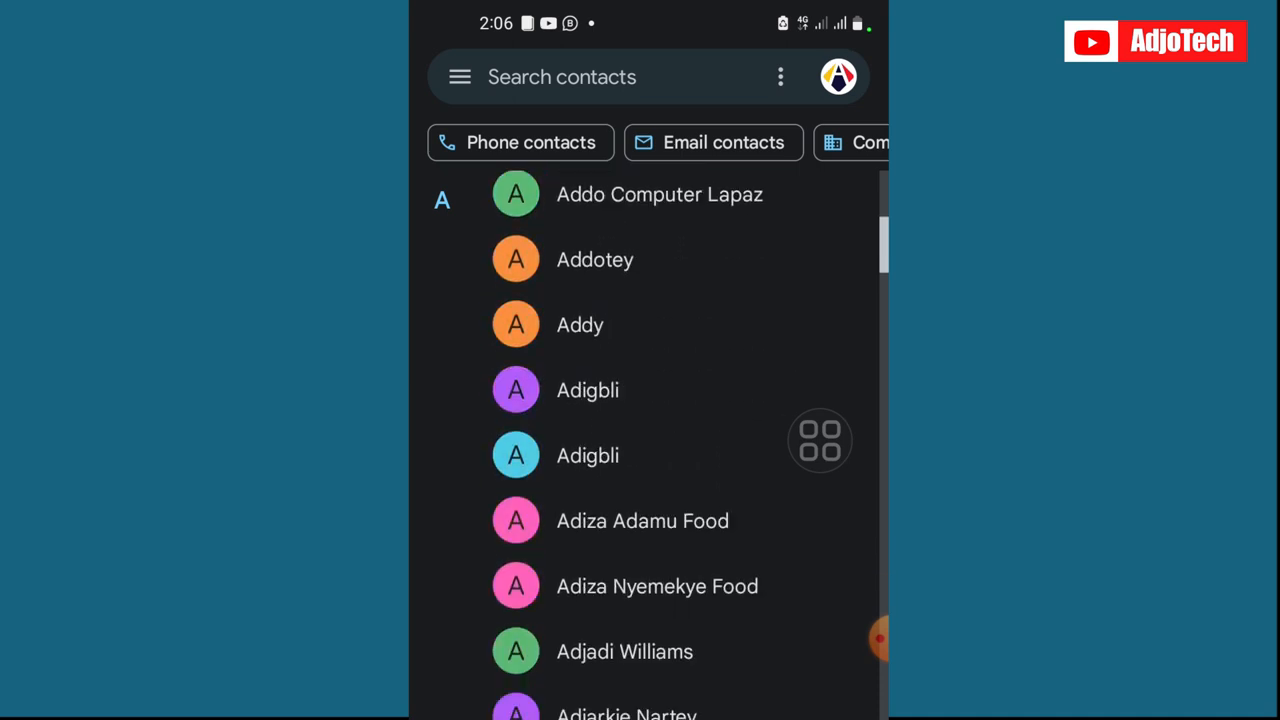
scroll("down", 3)
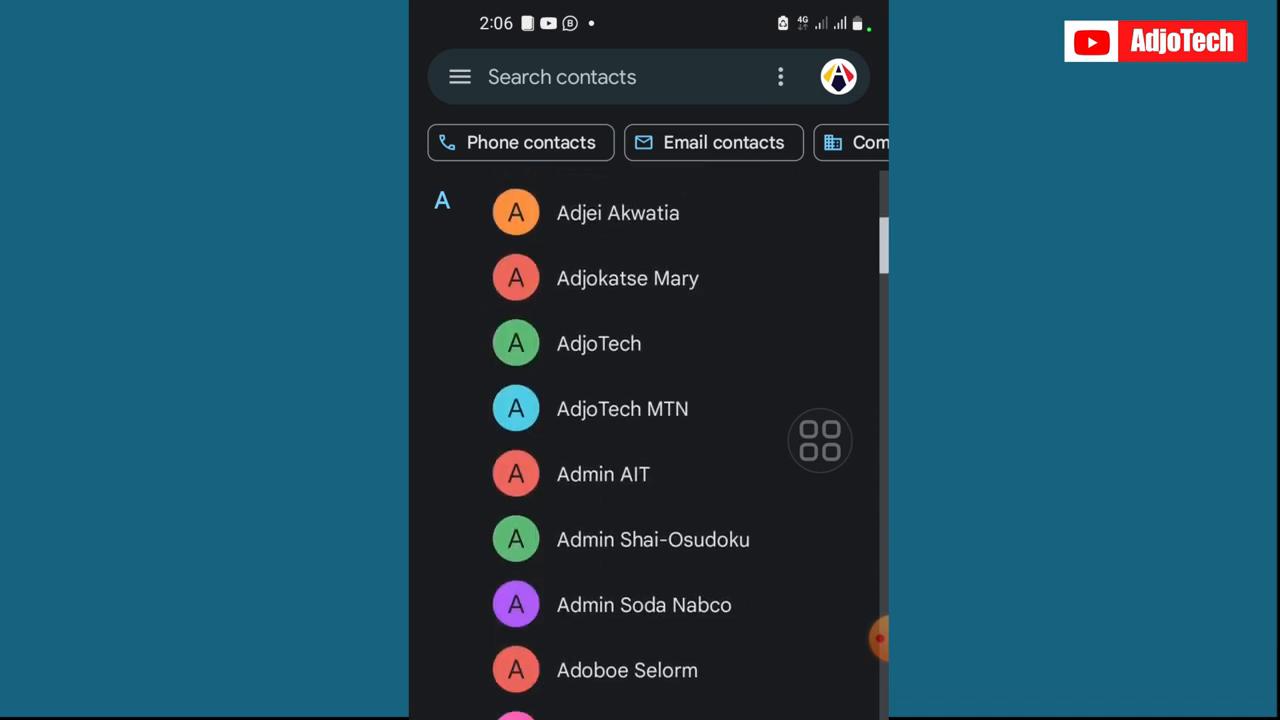
scroll("down", 3)
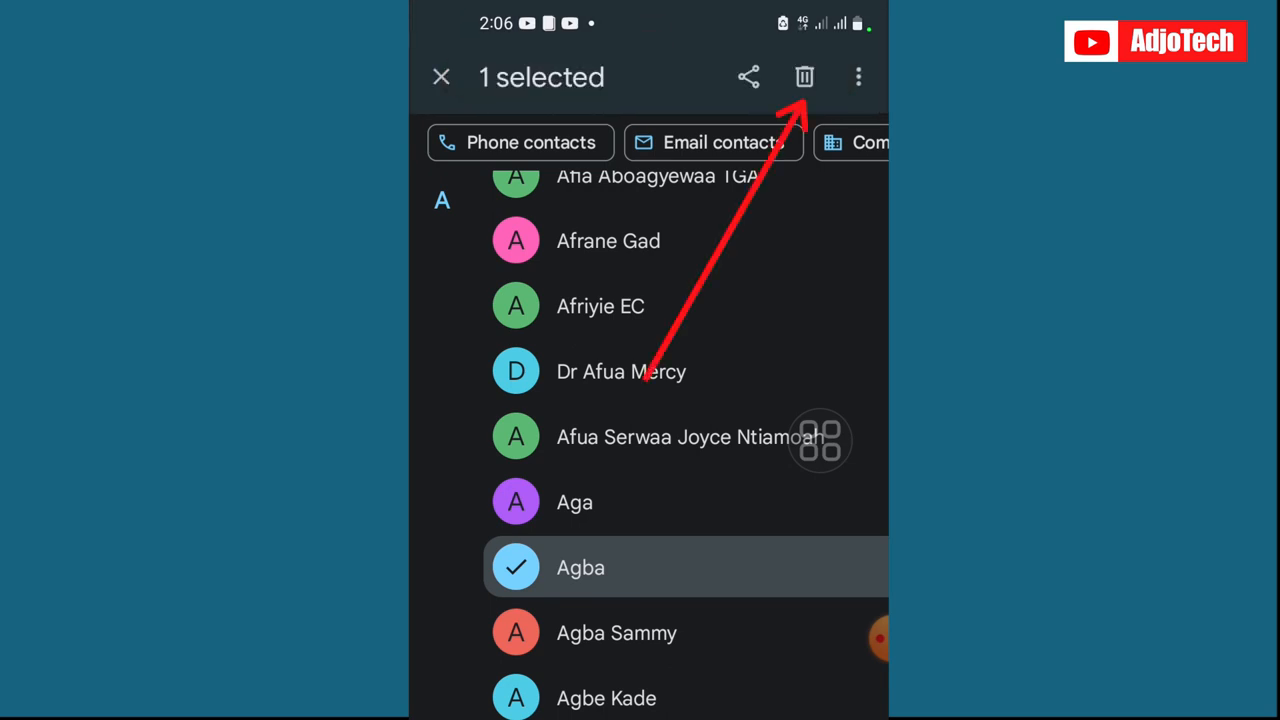
- Delete the selected contact Agba and confirm Move to Bin
left_click(804, 77)
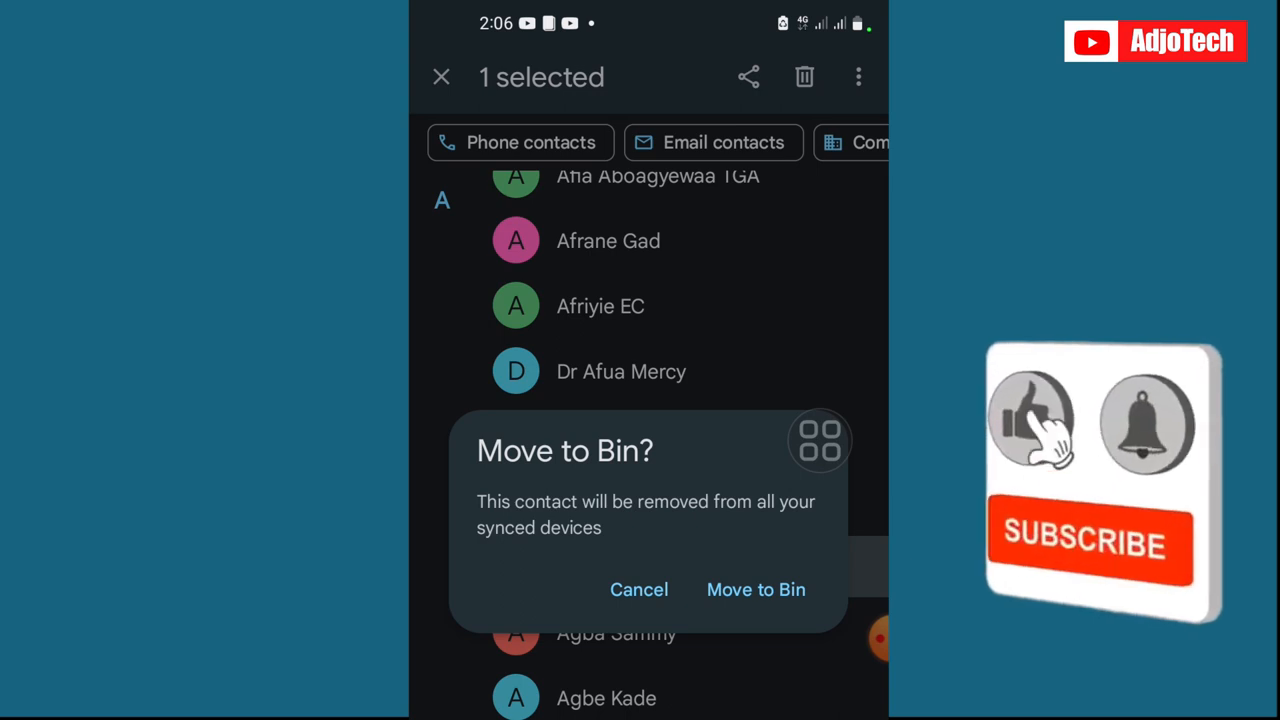
left_click(639, 589)
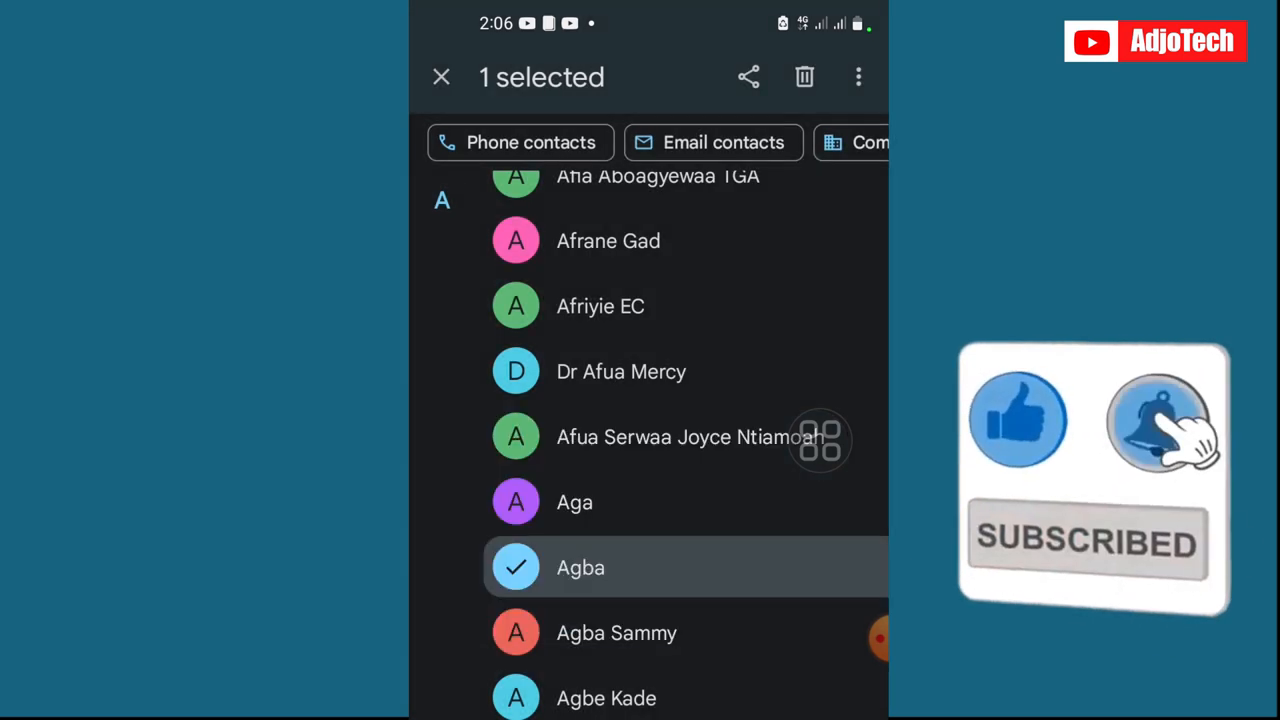
left_click(441, 77)
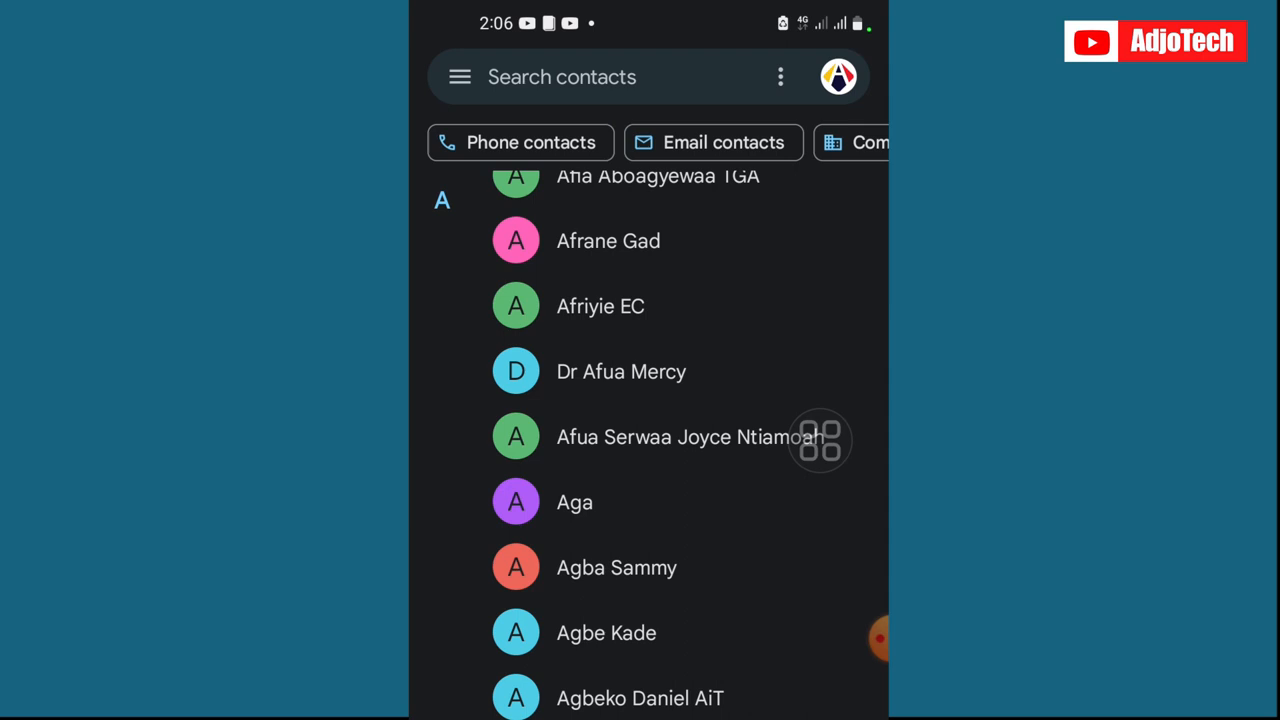